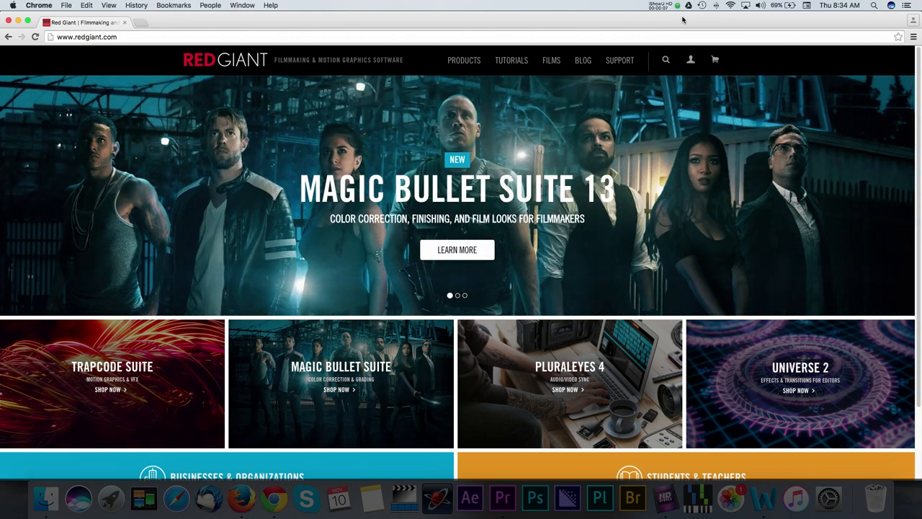
Stop playback and scrub through the rocky hillside shot into the second clip
scroll("down", 3)
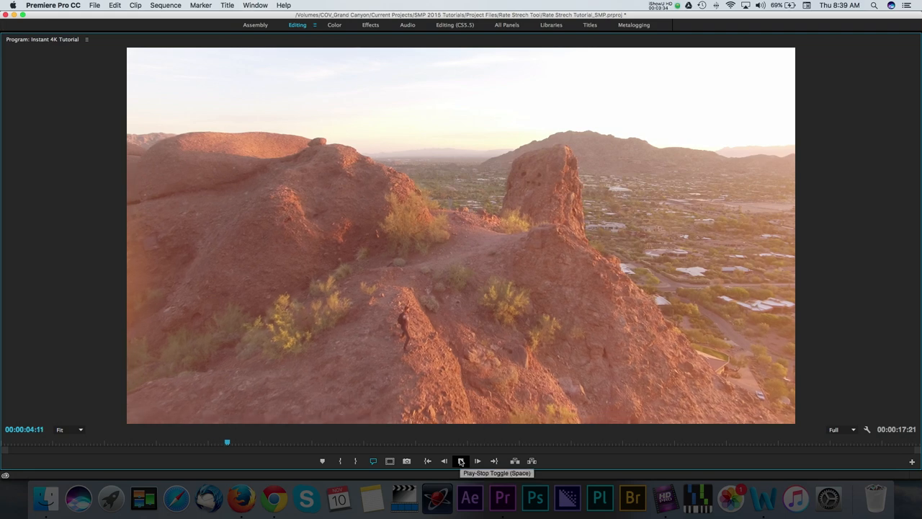
left_click(461, 461)
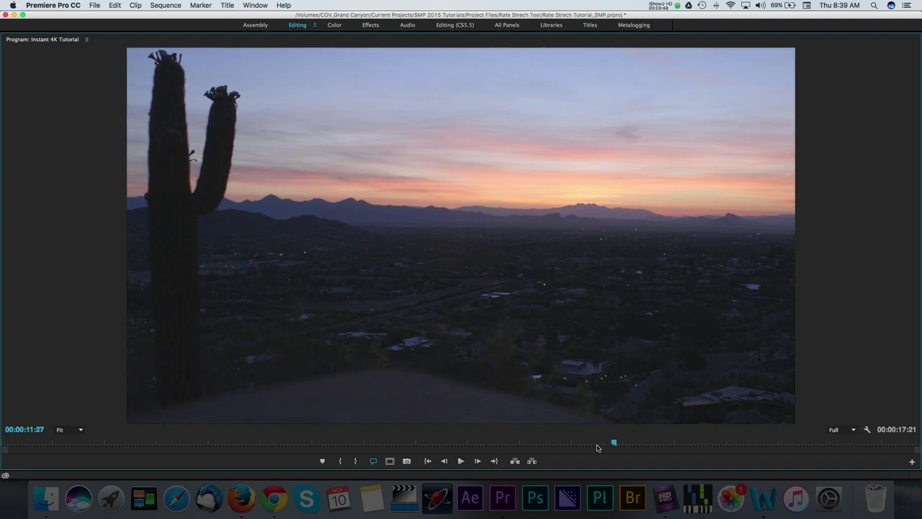
left_click_drag(613, 443, 183, 442)
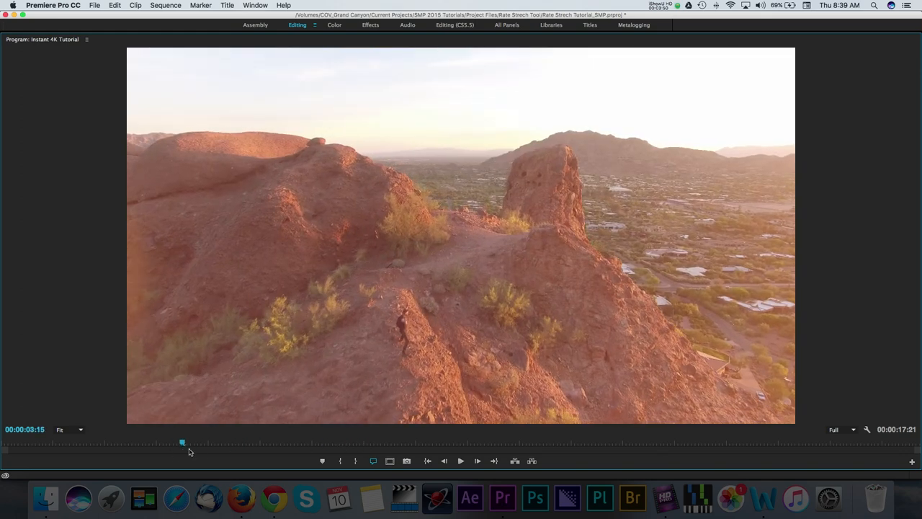
left_click_drag(182, 442, 113, 441)
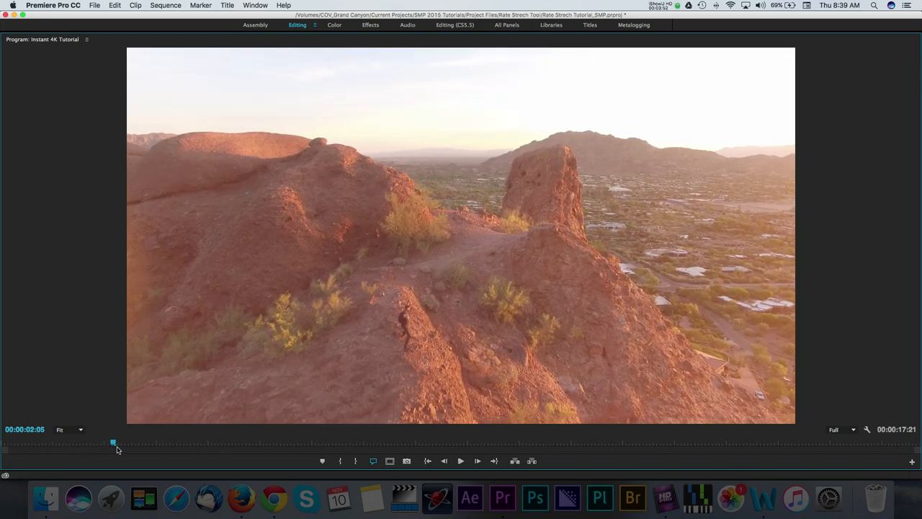
left_click_drag(112, 442, 302, 442)
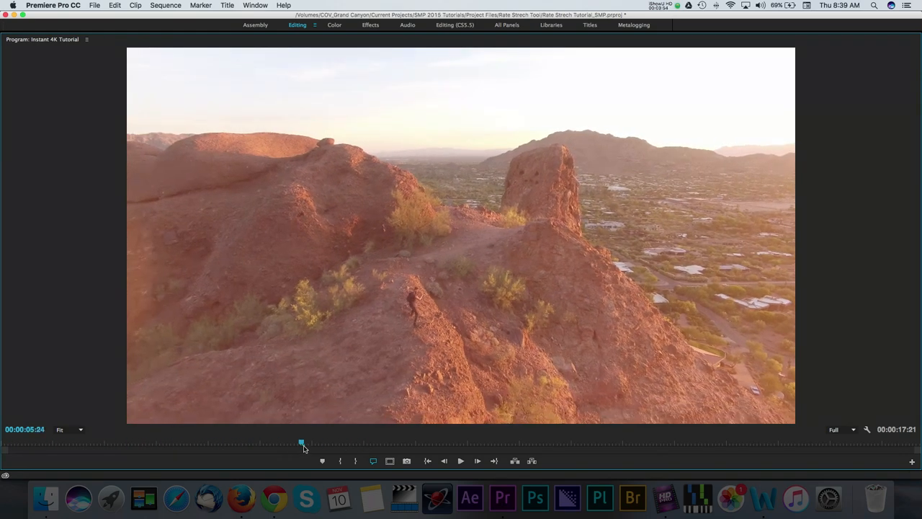
left_click_drag(302, 442, 543, 441)
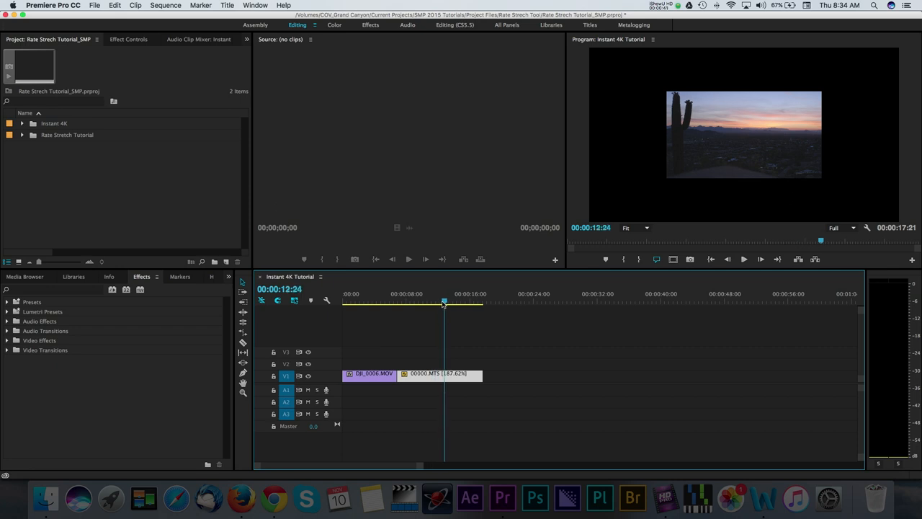
left_click(379, 301)
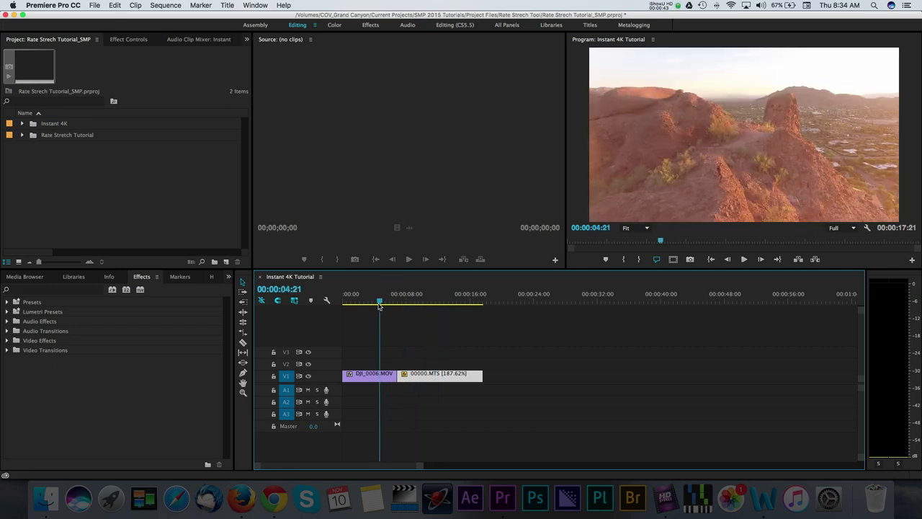
left_click(425, 301)
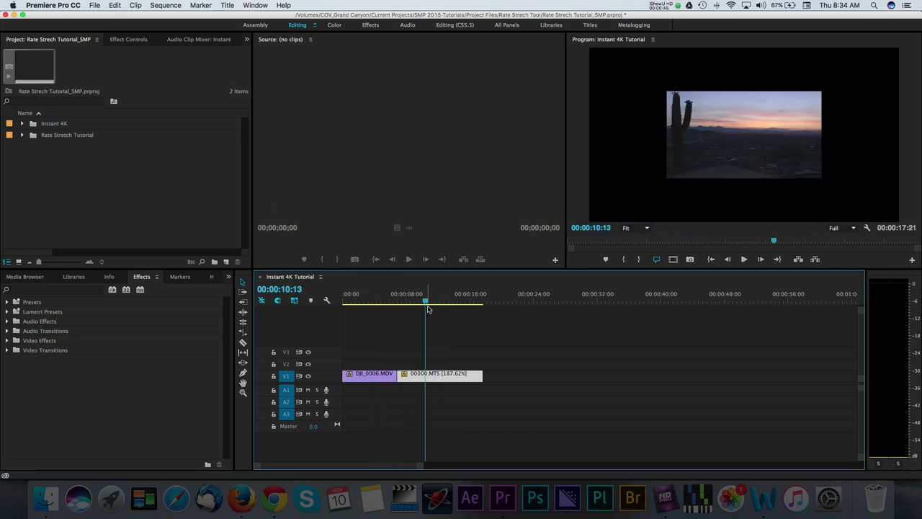
mouse_move(853, 116)
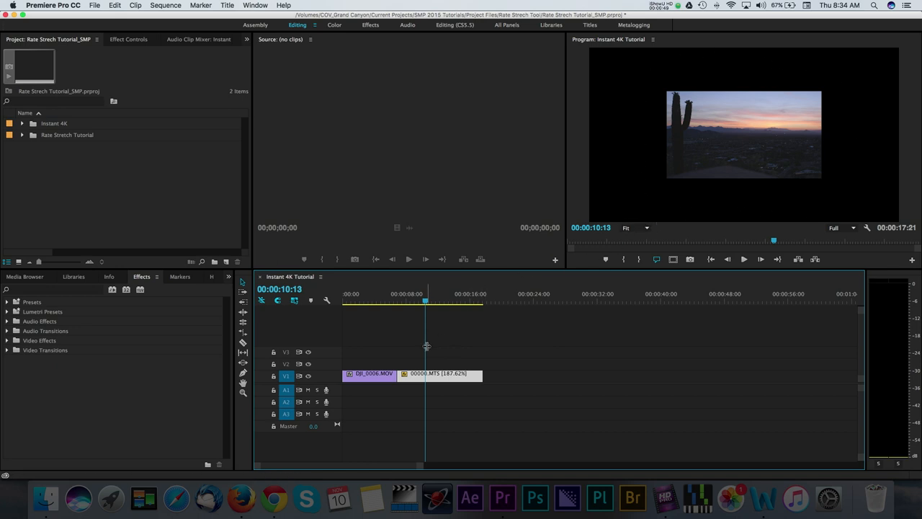
mouse_move(226, 315)
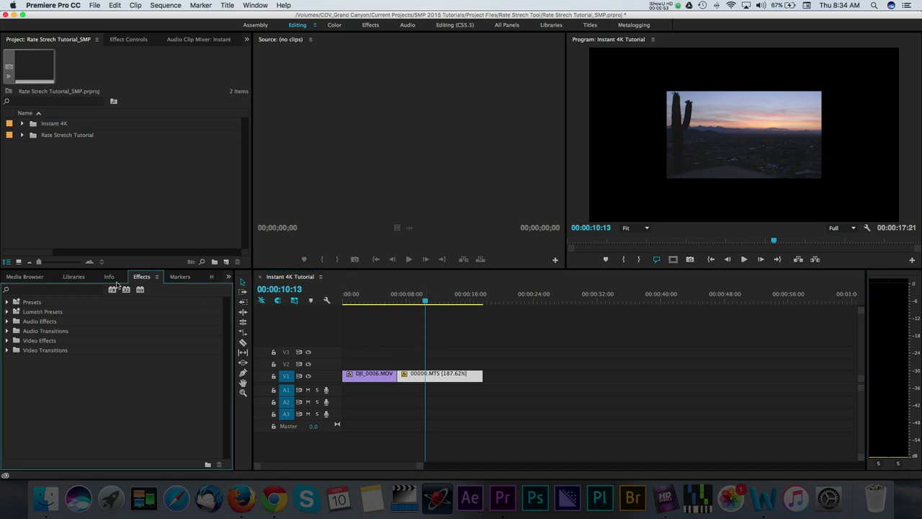
Search effects for 'instant' and drag Instant 4K onto the 00000.MTS clip
left_click(47, 289)
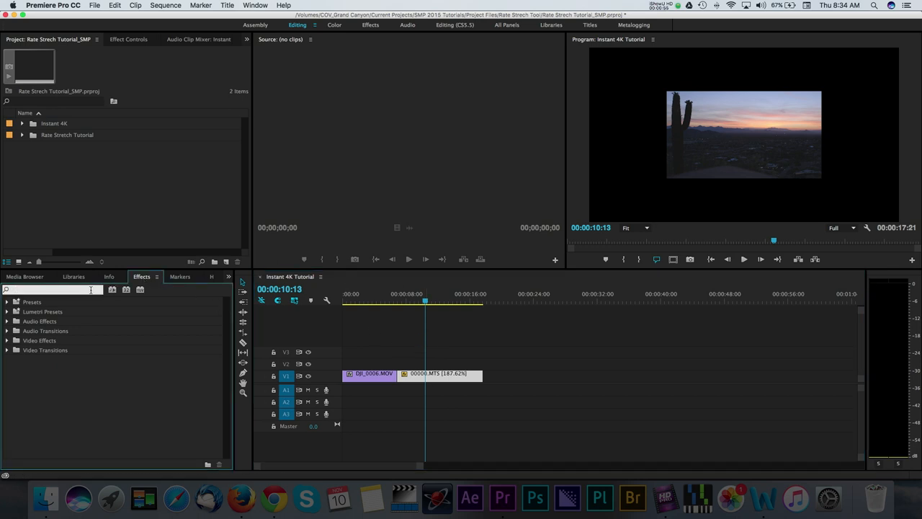
type("instant")
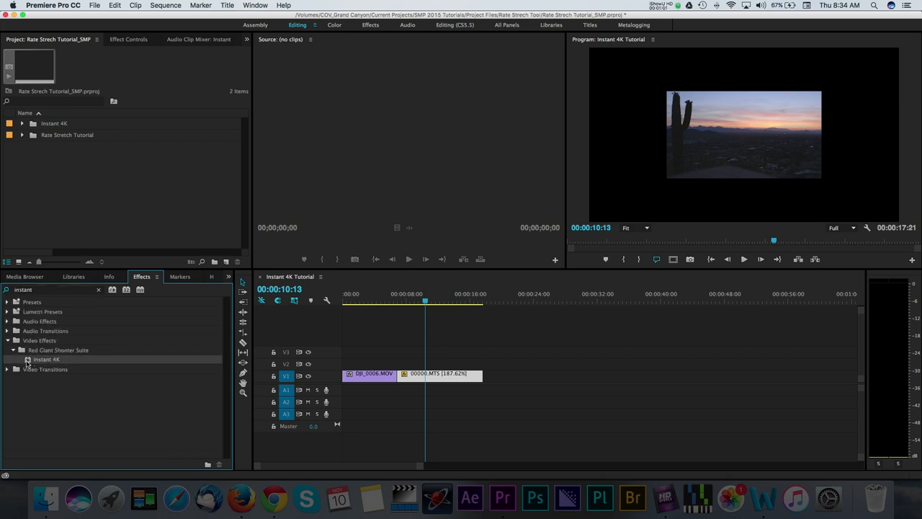
left_click_drag(47, 358, 432, 375)
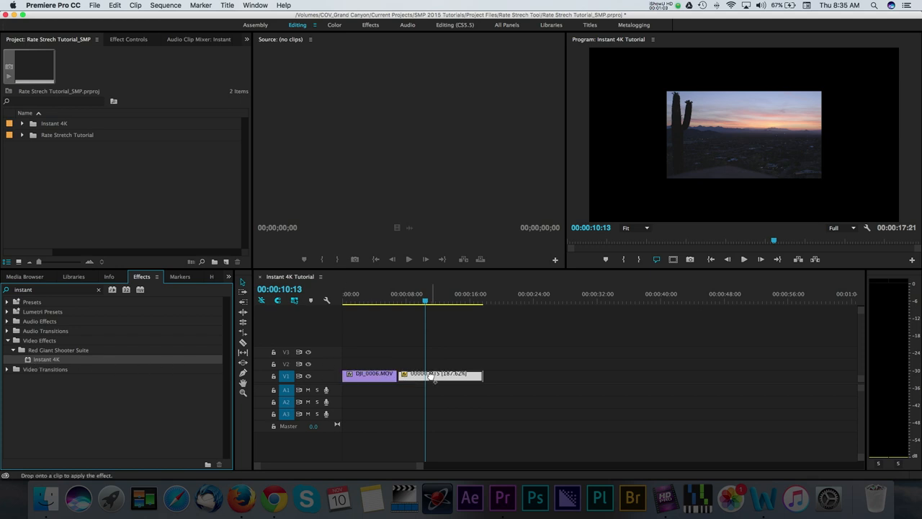
mouse_move(432, 378)
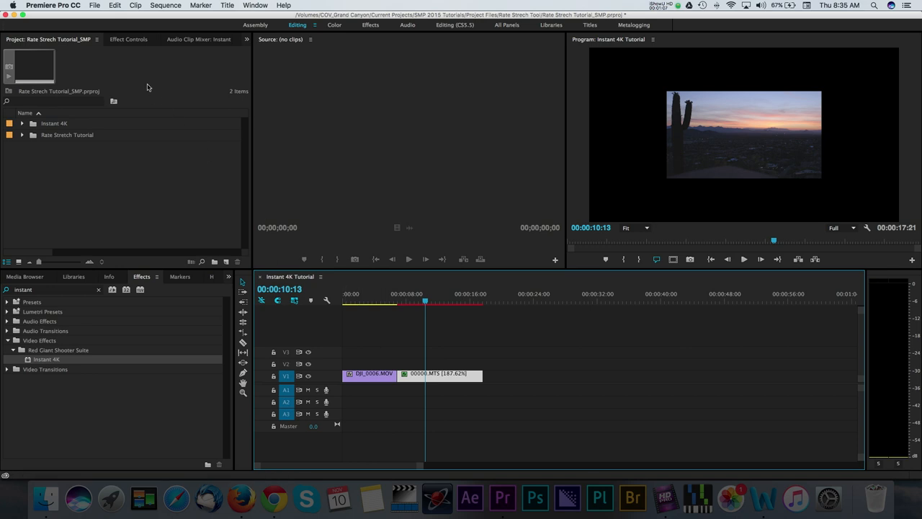
In Effect Controls, set 4K Output Size to Ultra HD (3840 x 2160) Fit To Height
left_click(129, 39)
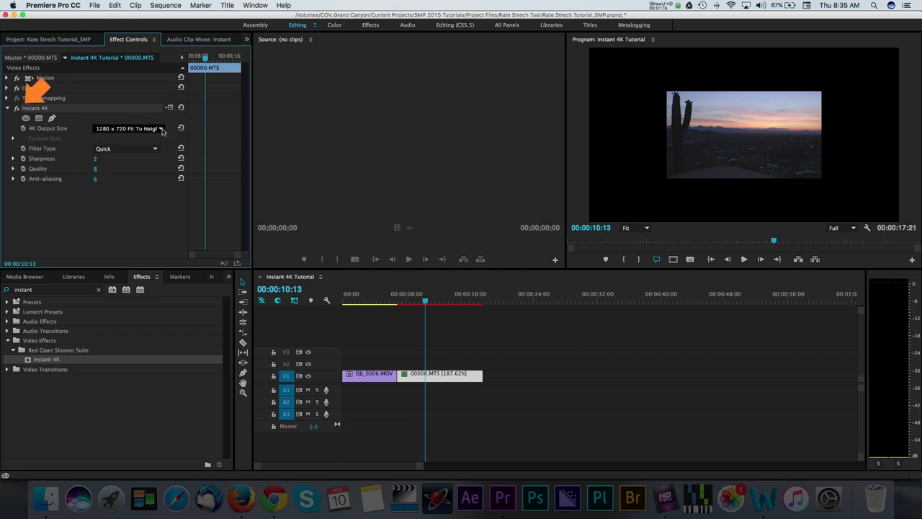
left_click(129, 129)
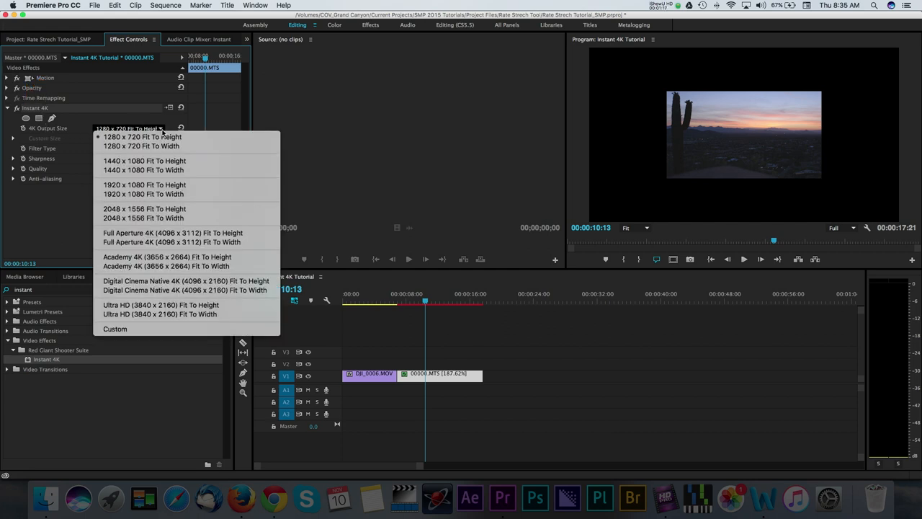
mouse_move(169, 180)
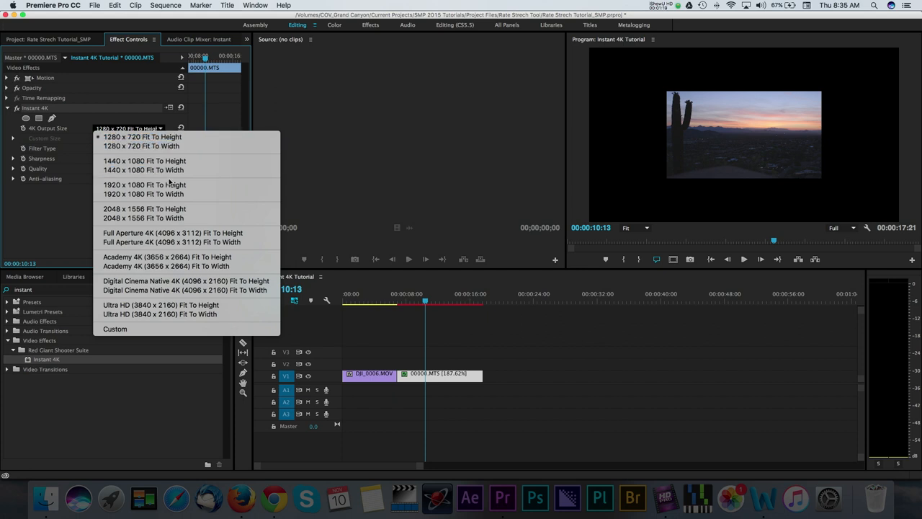
mouse_move(166, 257)
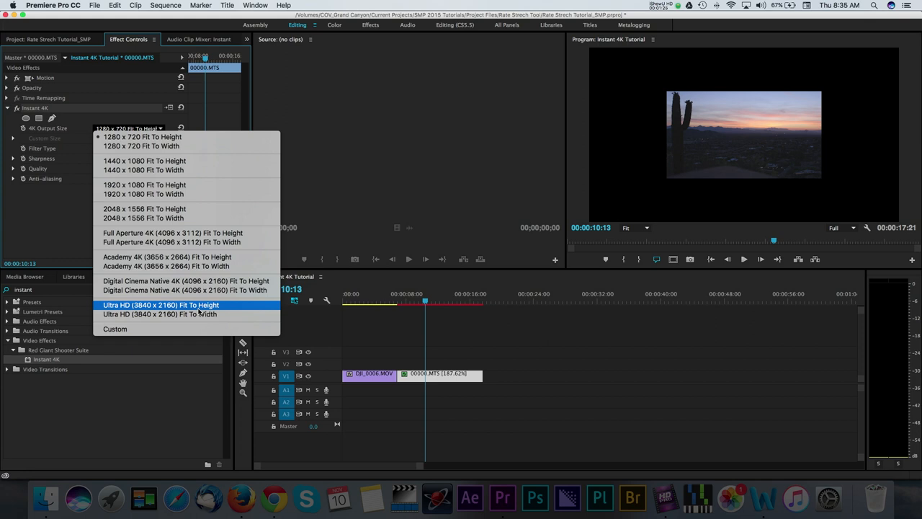
left_click(142, 136)
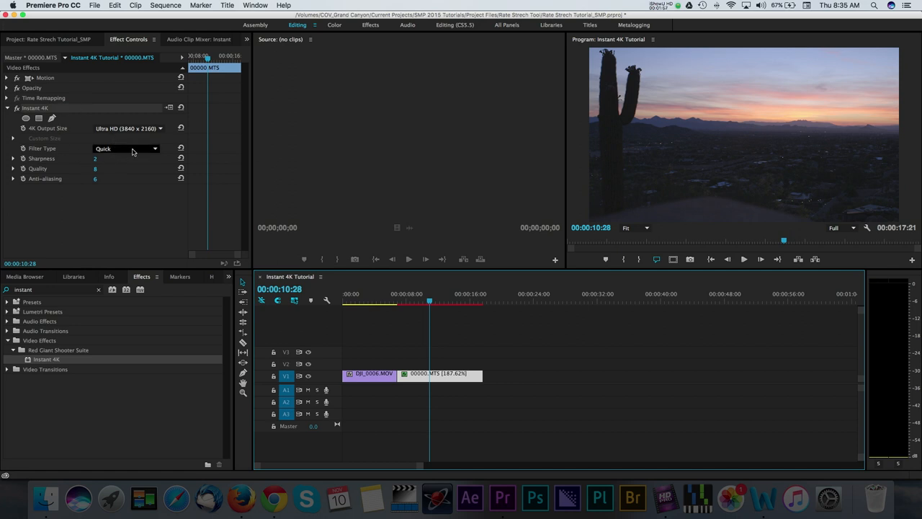
Set Instant 4K Filter Type to Best, Quality to 10 and Sharpness to 6
left_click(126, 149)
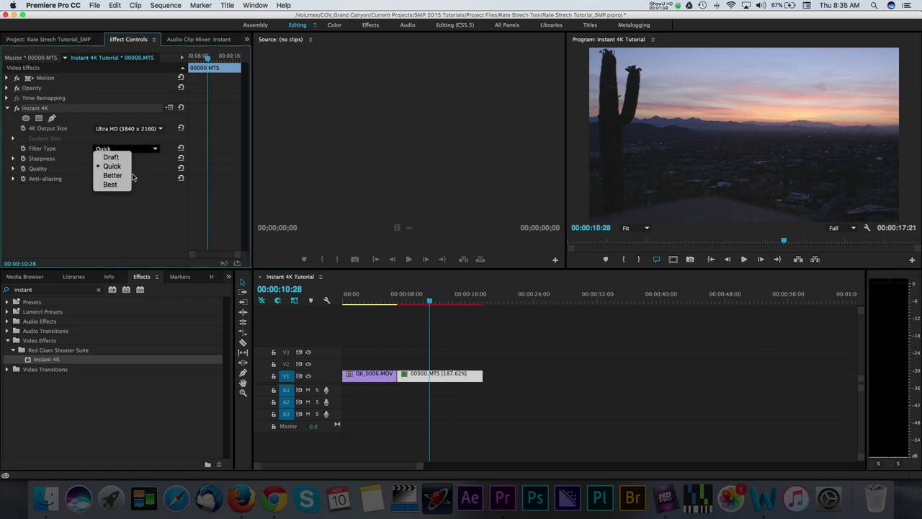
left_click(109, 184)
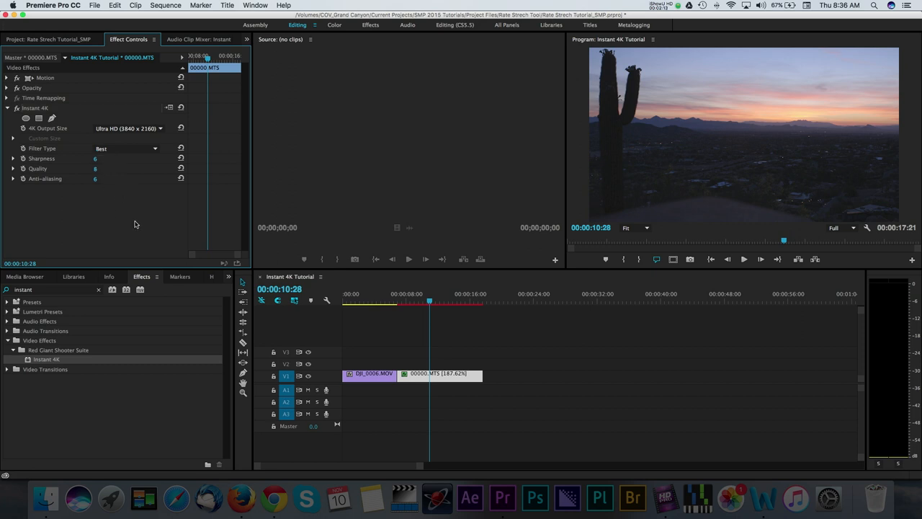
mouse_move(107, 188)
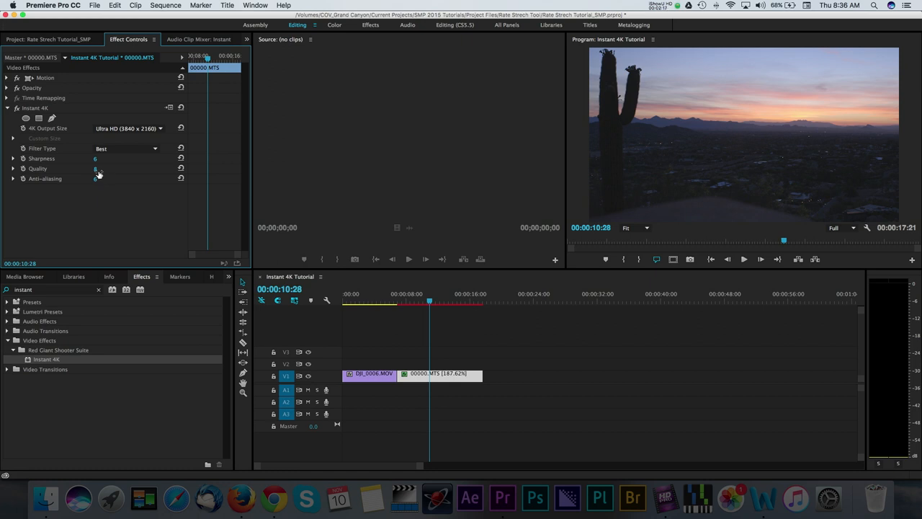
left_click(105, 168)
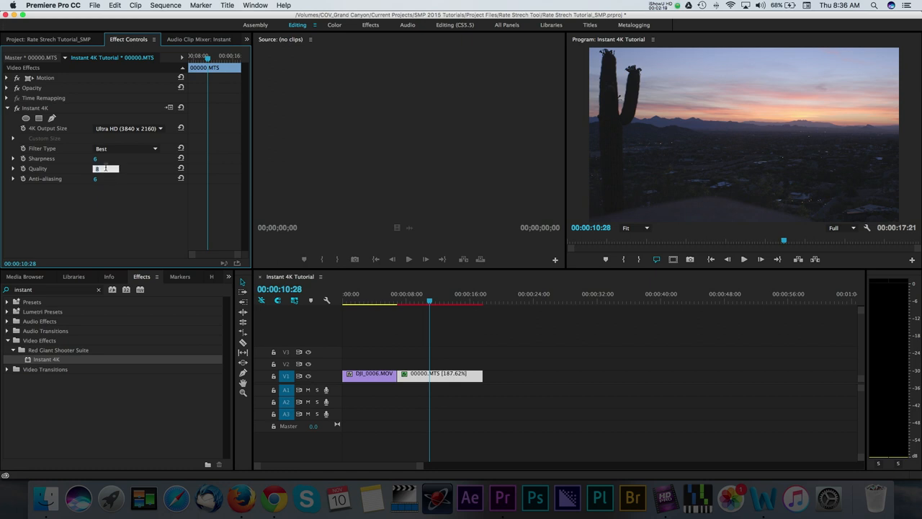
type("10")
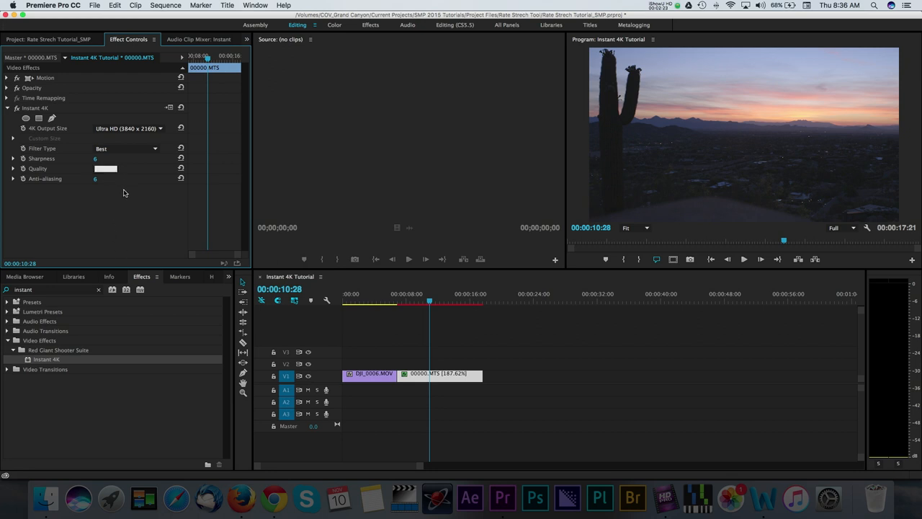
left_click_drag(105, 168, 105, 169)
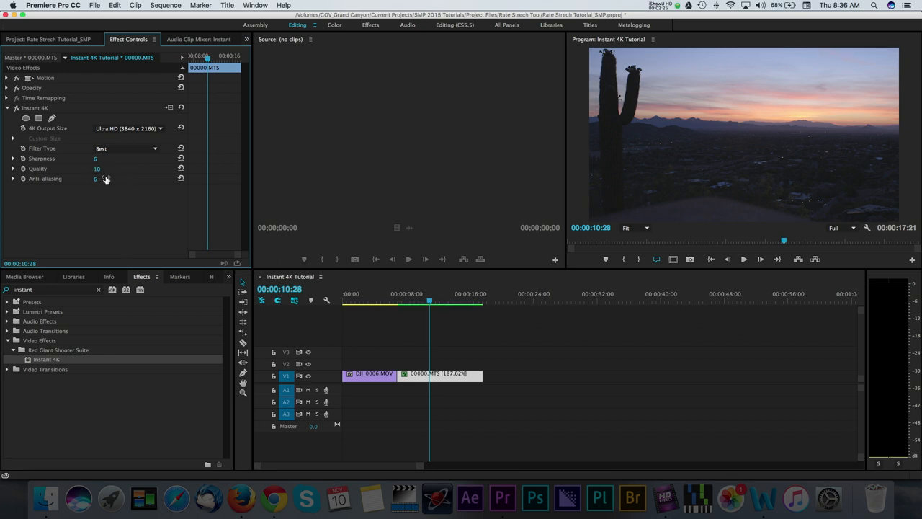
left_click_drag(96, 168, 86, 168)
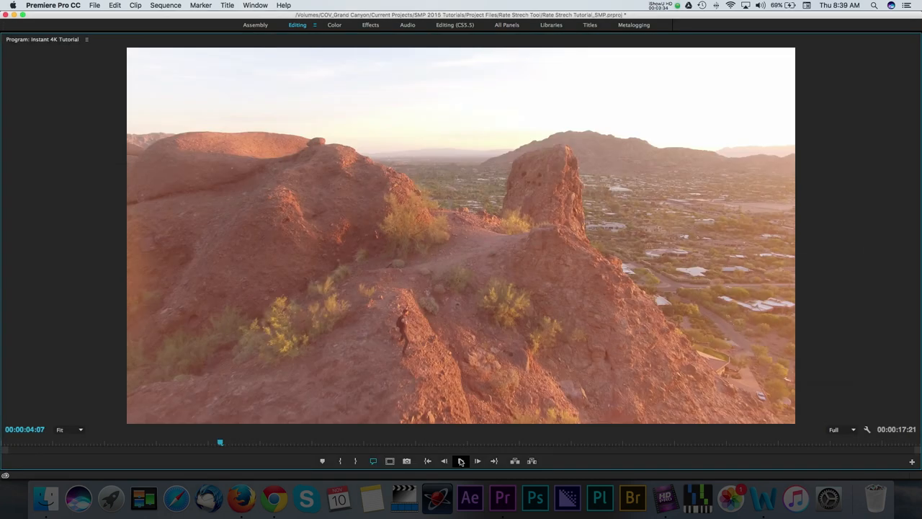
Play the sequence, then scrub back through the rocky hillside shot
left_click(461, 461)
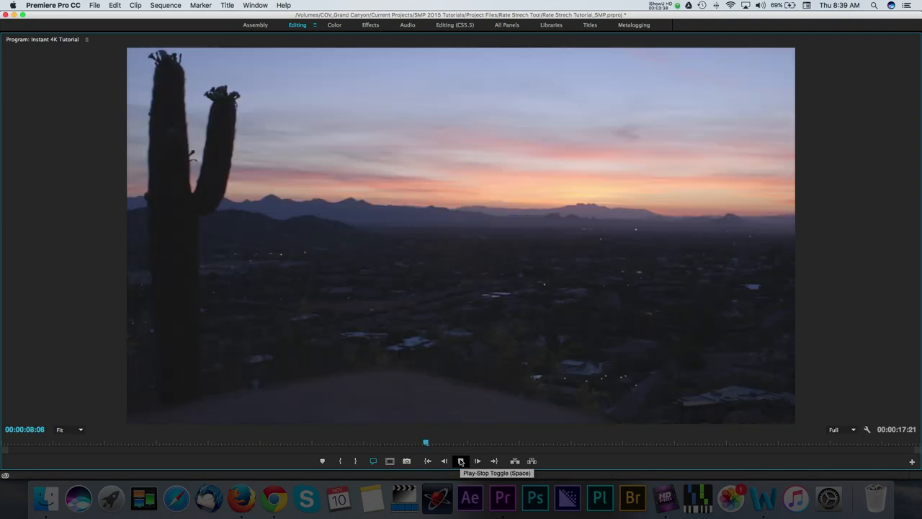
left_click(461, 461)
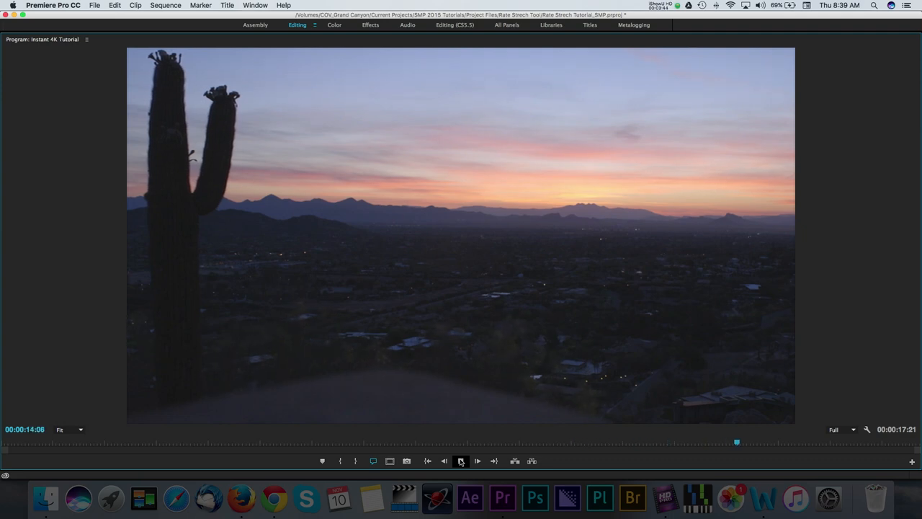
left_click(478, 461)
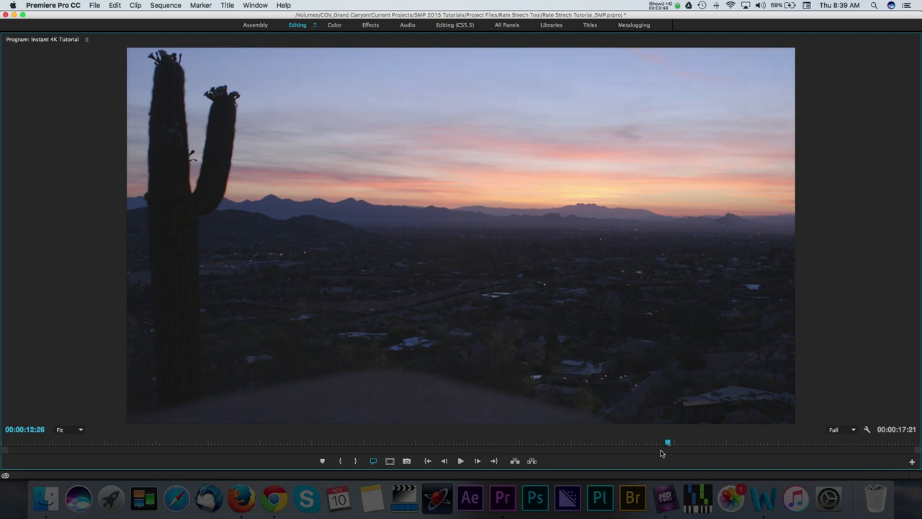
left_click(167, 442)
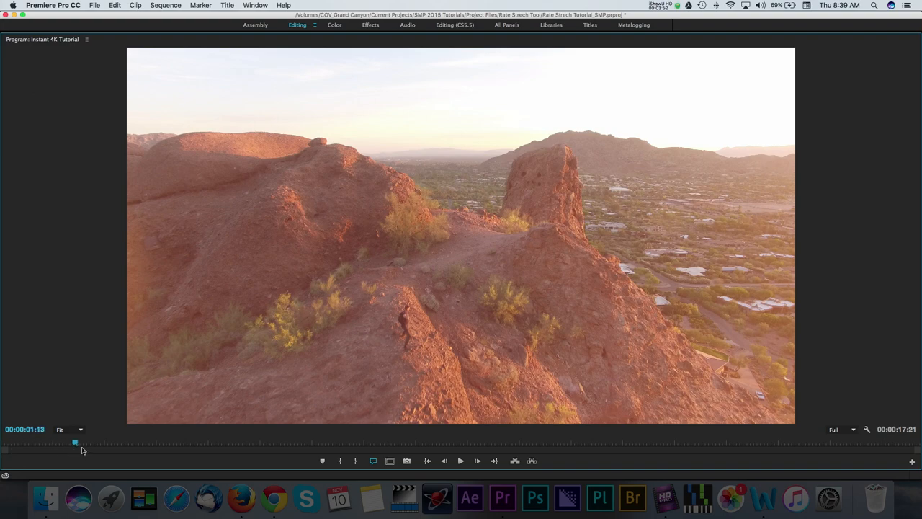
left_click_drag(76, 441, 288, 442)
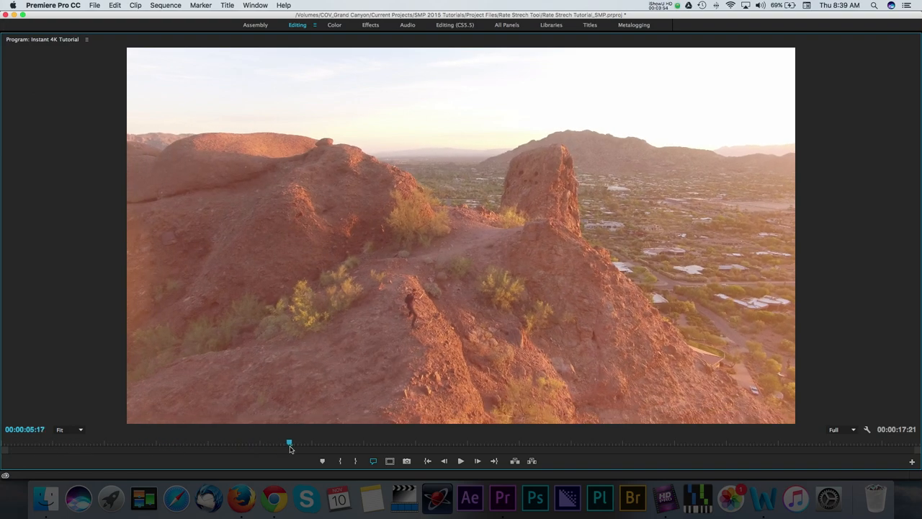